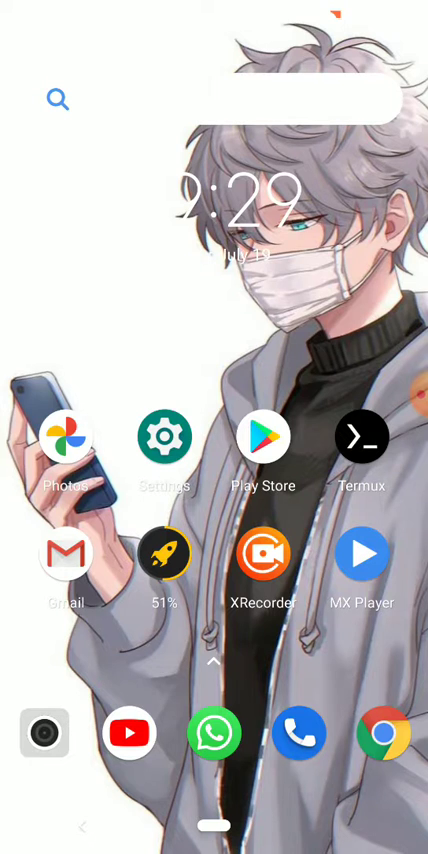
# Step: Search Play Store for 'j2m', view the J2ME Loader listing, then return home
pyautogui.click(216, 100)
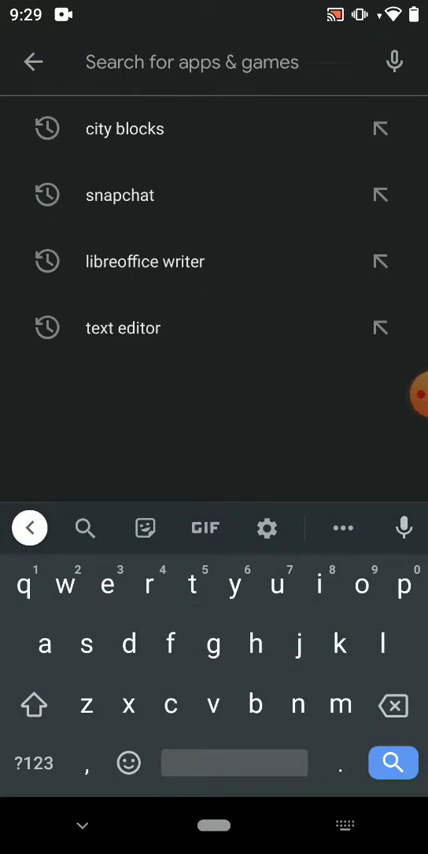
pyautogui.write('j2m')
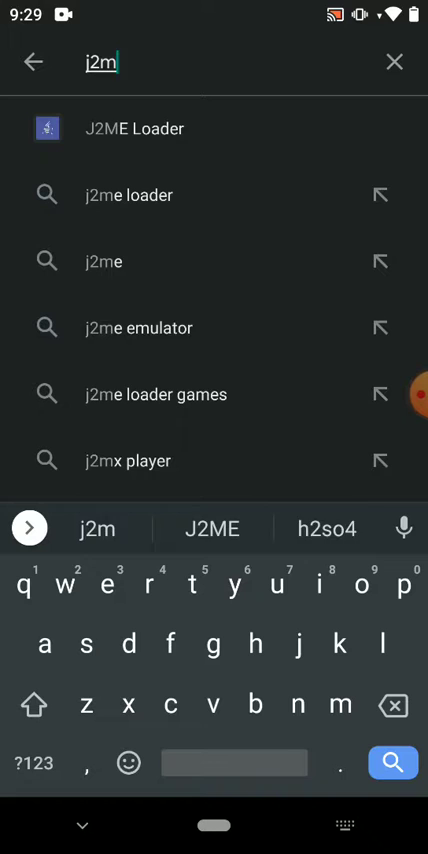
pyautogui.click(142, 128)
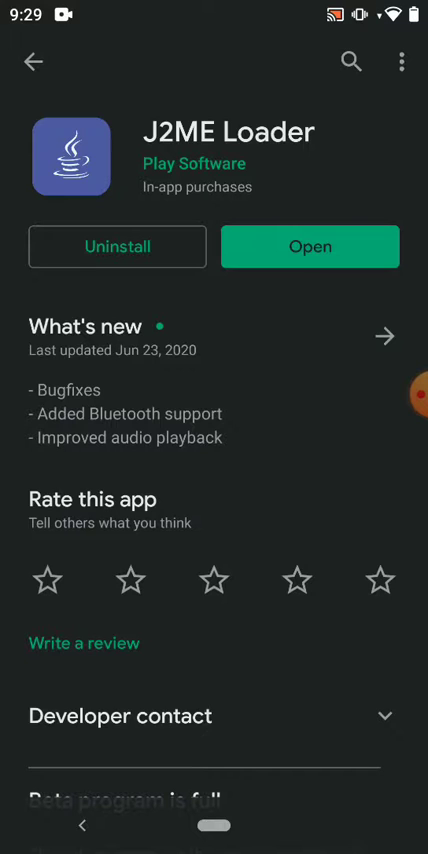
pyautogui.press('Home')
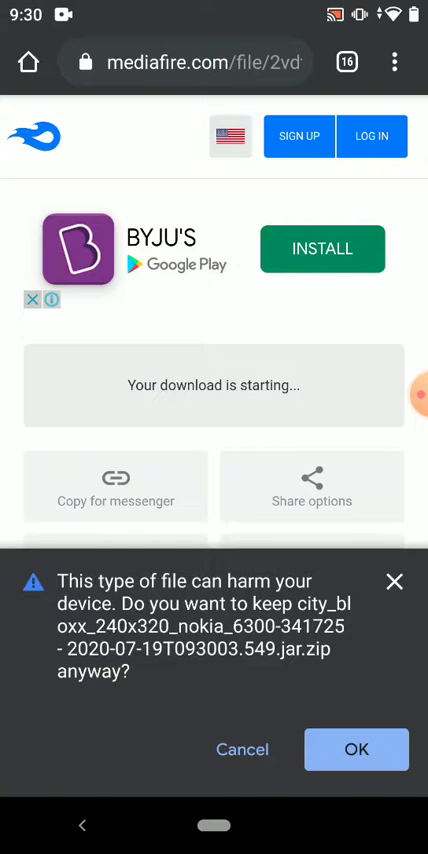
# Step: Keep the city_bloxx jar.zip download despite the harmful-file warning
pyautogui.click(356, 748)
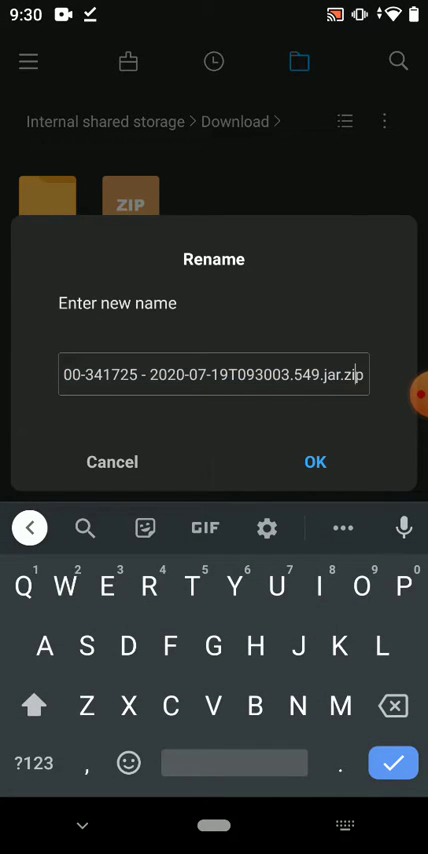
# Step: Rename the downloaded file to city_bloxx_.jar, confirm it, and return home
pyautogui.write('z')
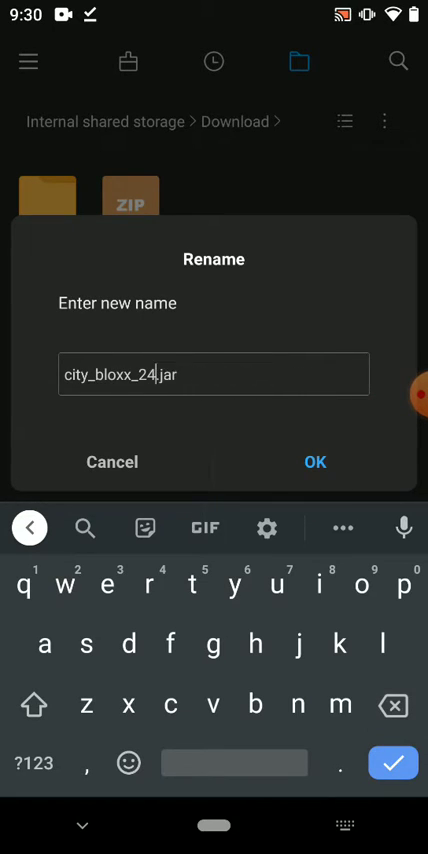
pyautogui.press('BackSpace')
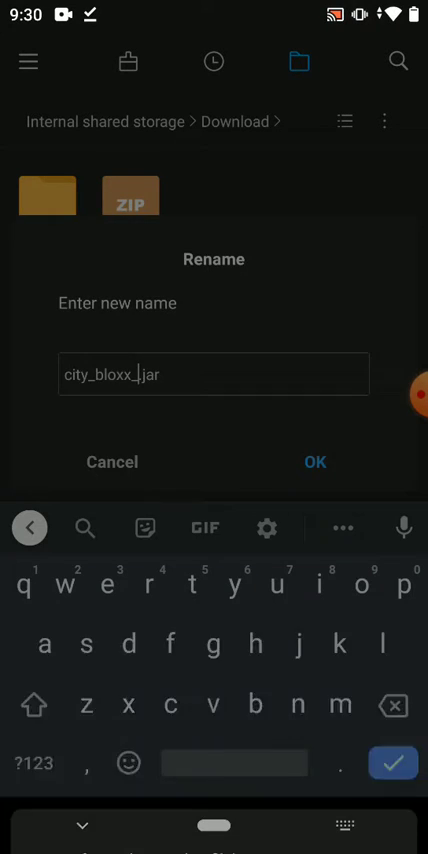
pyautogui.click(316, 462)
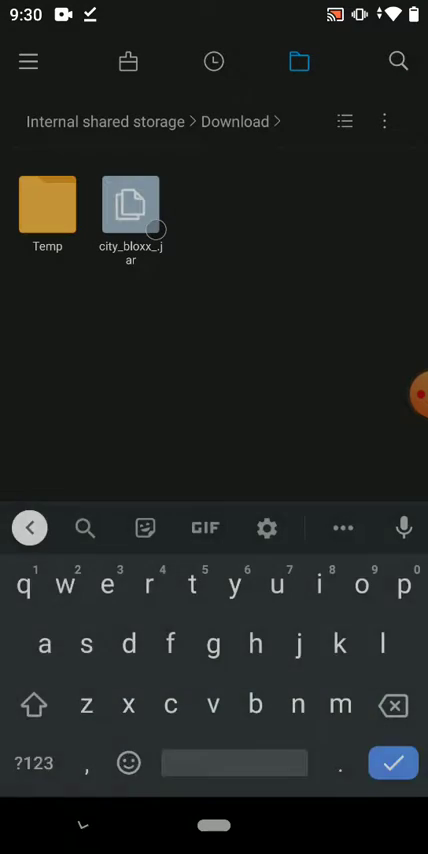
pyautogui.press('HOME')
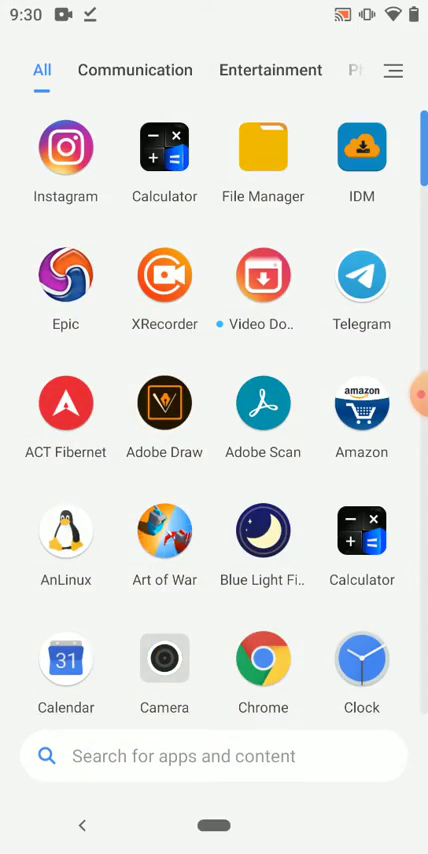
# Step: Add a game in J2ME Loader by choosing city_bloxx_.jar from the Download folder
pyautogui.write('jw')
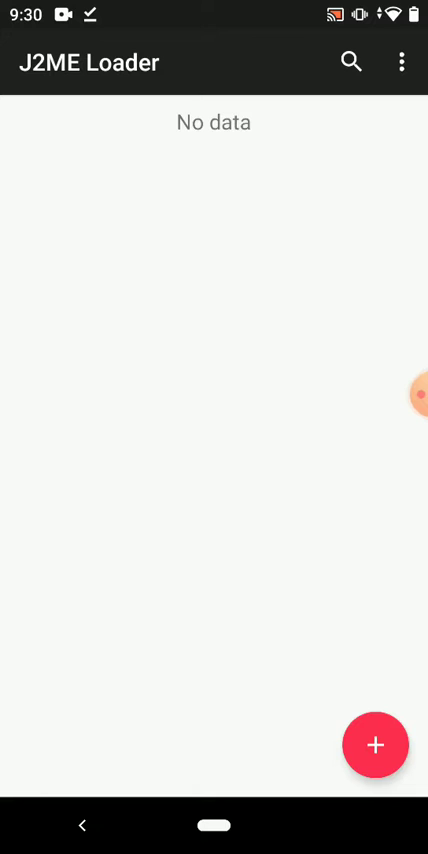
pyautogui.click(376, 744)
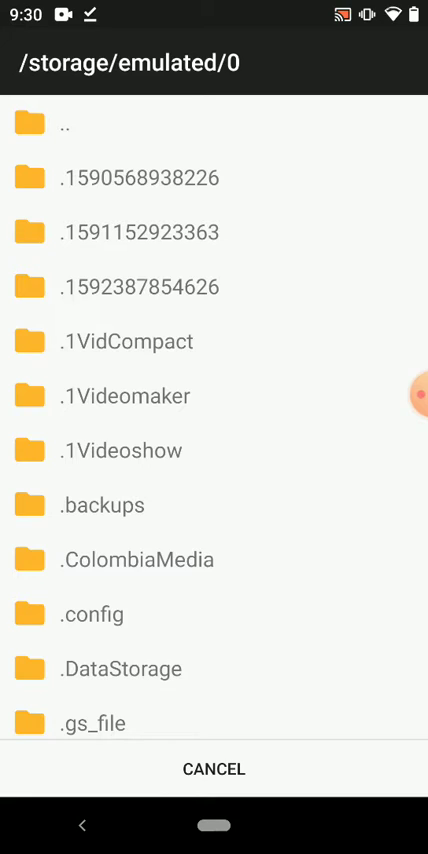
pyautogui.scroll(-3)
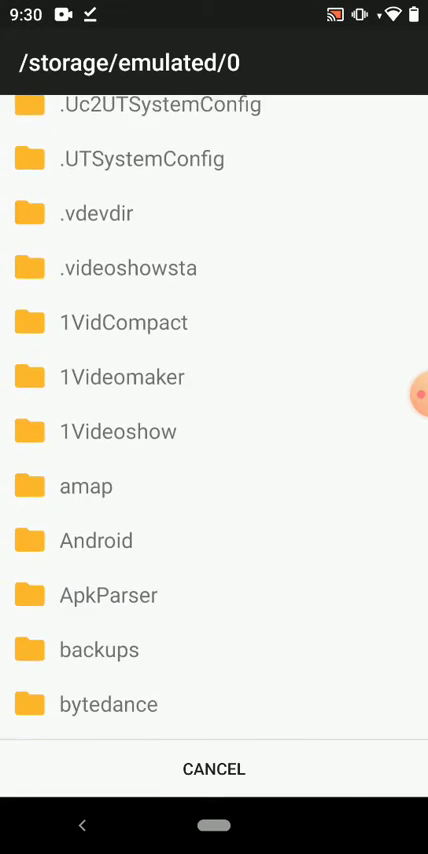
pyautogui.scroll(-3)
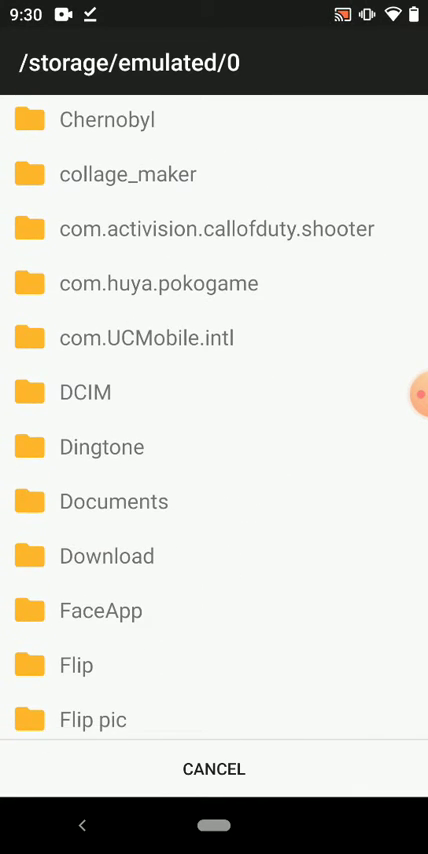
pyautogui.click(106, 556)
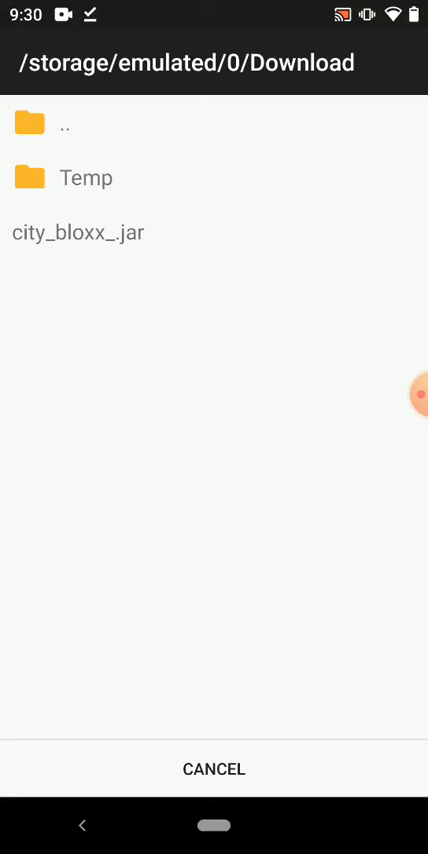
pyautogui.click(76, 232)
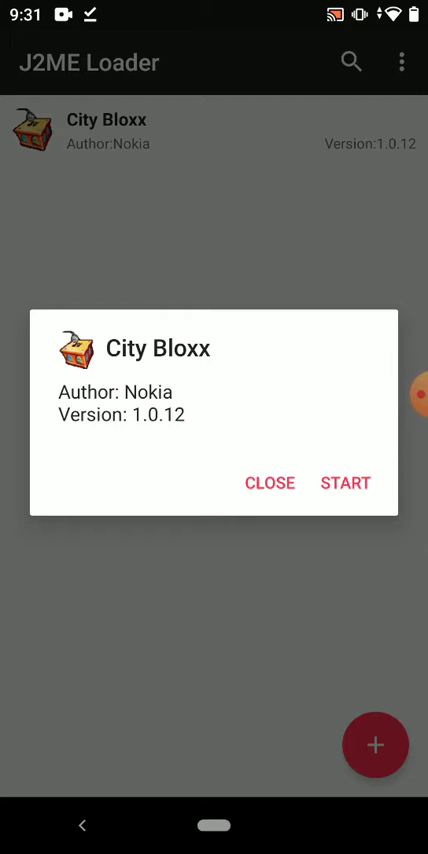
# Step: Launch City Bloxx keeping the default 240×320 screen settings
pyautogui.click(344, 482)
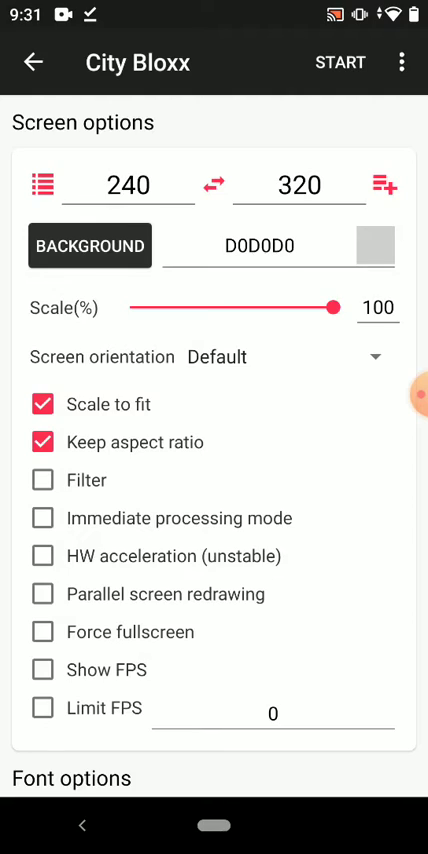
pyautogui.scroll(-3)
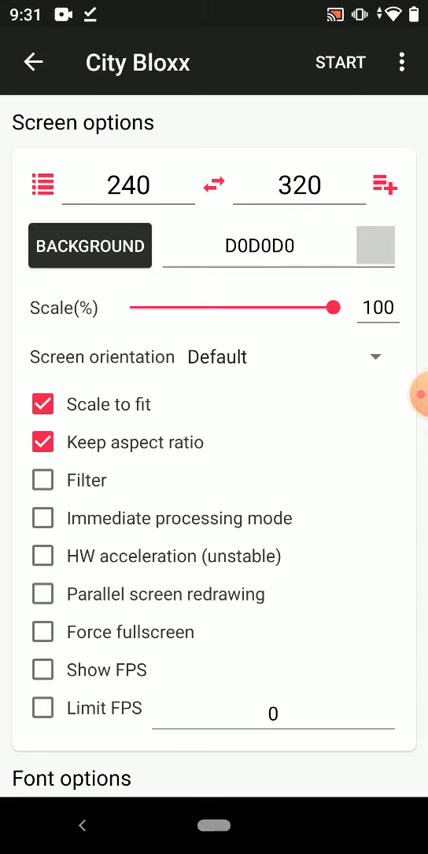
pyautogui.click(340, 62)
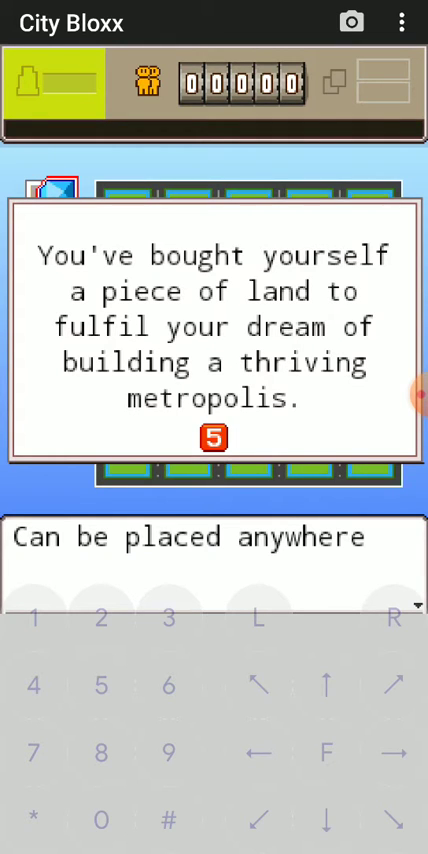
# Step: Skip City Bloxx's intro messages with key 5 to reveal the green building grid
pyautogui.click(212, 438)
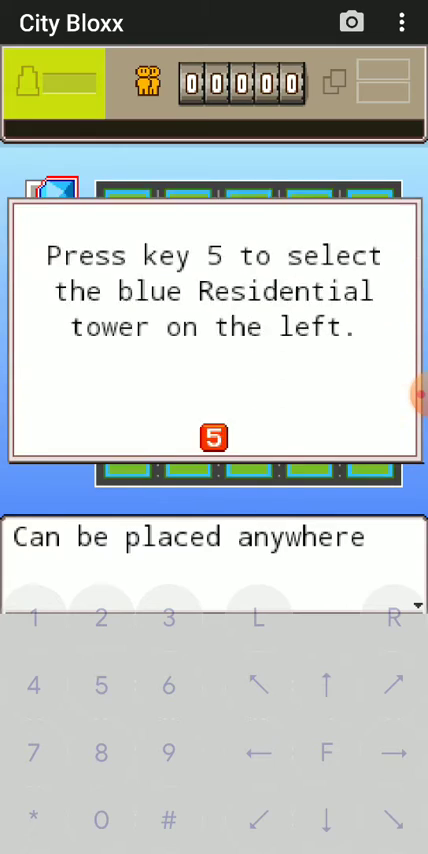
pyautogui.press('5')
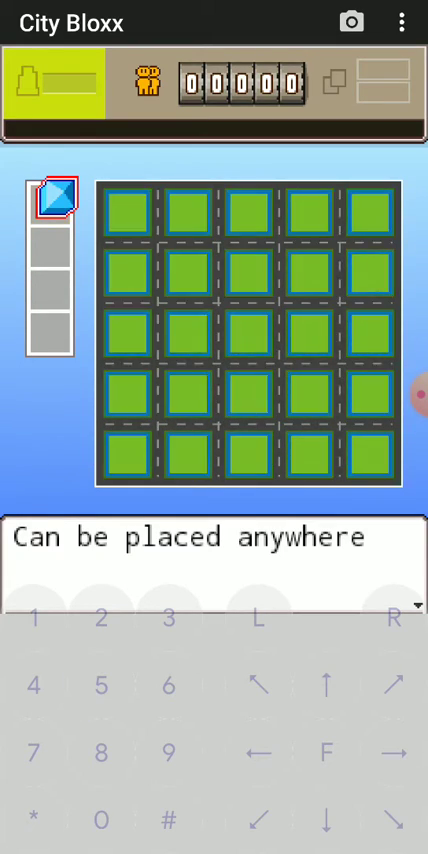